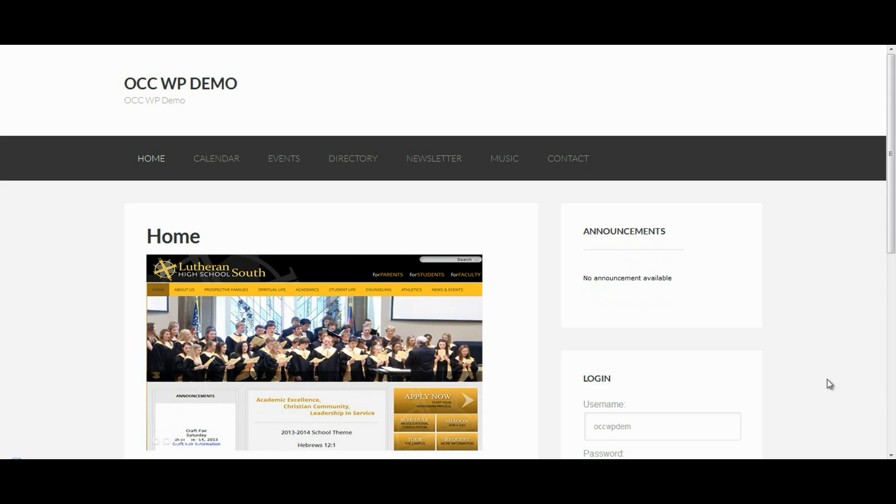
mouse_move(789, 297)
type("mar")
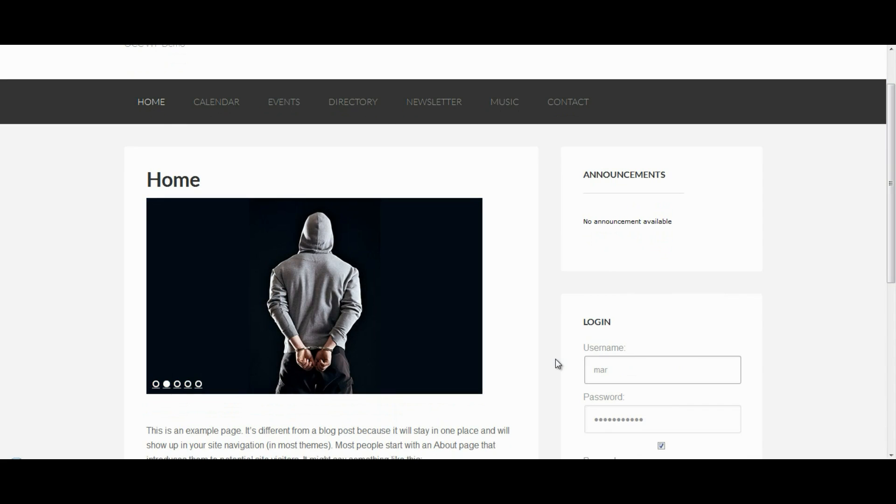
- Log in through the Login widget with username 'members' and its password
type("members")
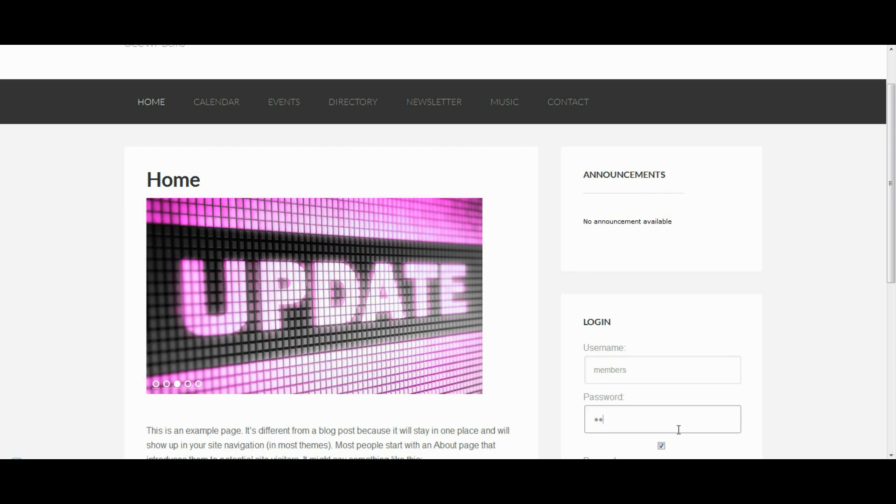
key("backspace")
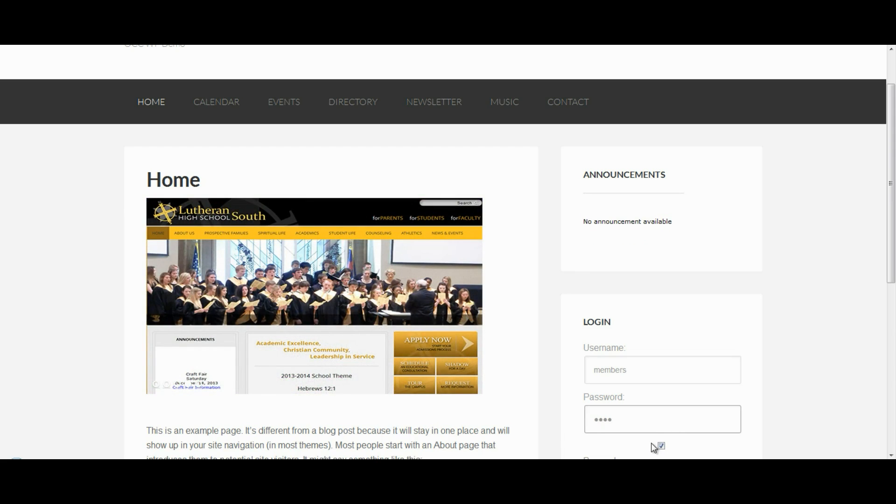
scroll("down", 3)
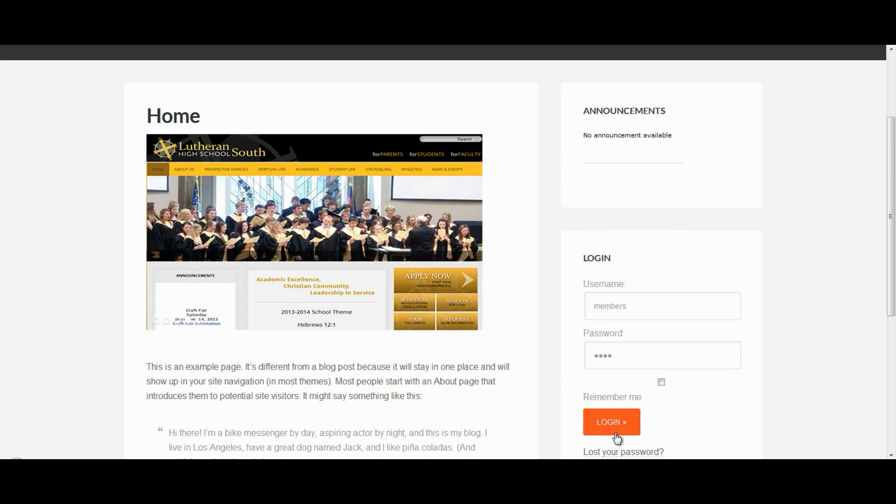
left_click(610, 422)
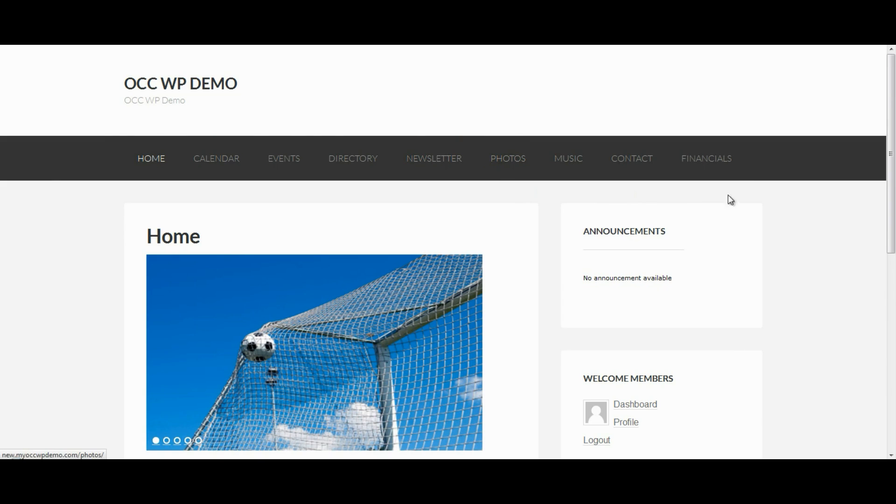
mouse_move(750, 164)
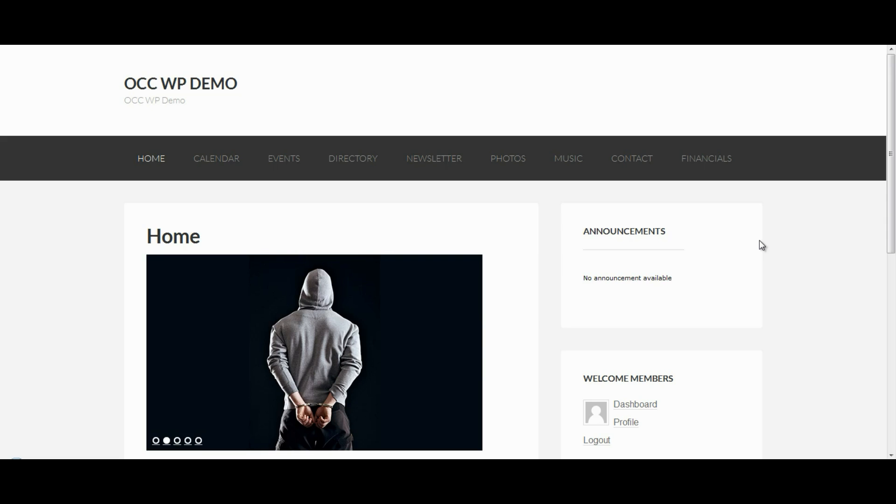
mouse_move(807, 257)
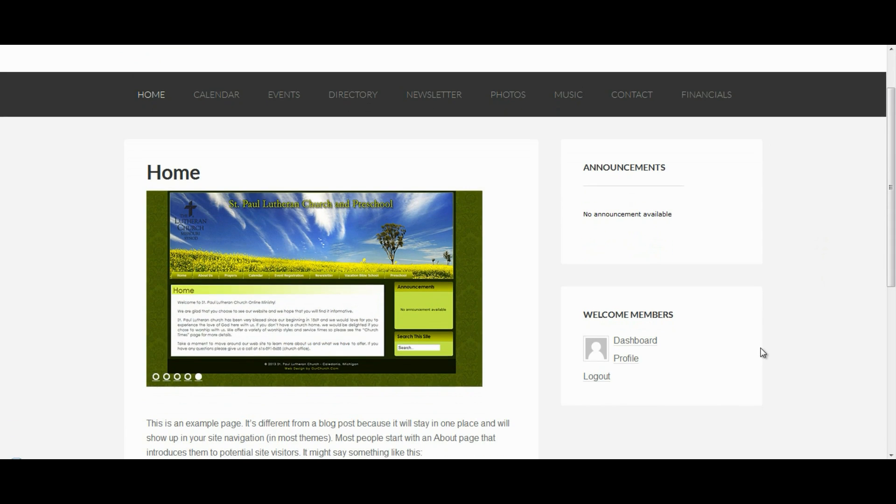
- Log out of members and log in as administrator, scrolling toward the AAM menu
left_click(596, 376)
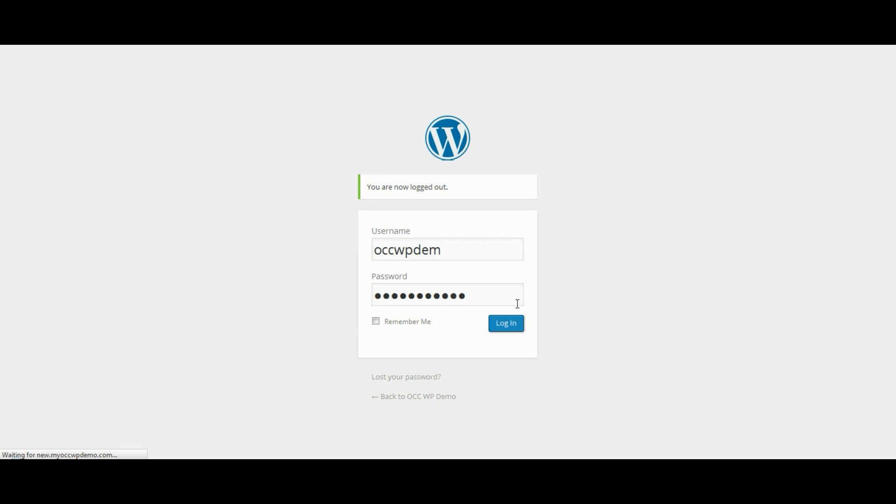
mouse_move(876, 216)
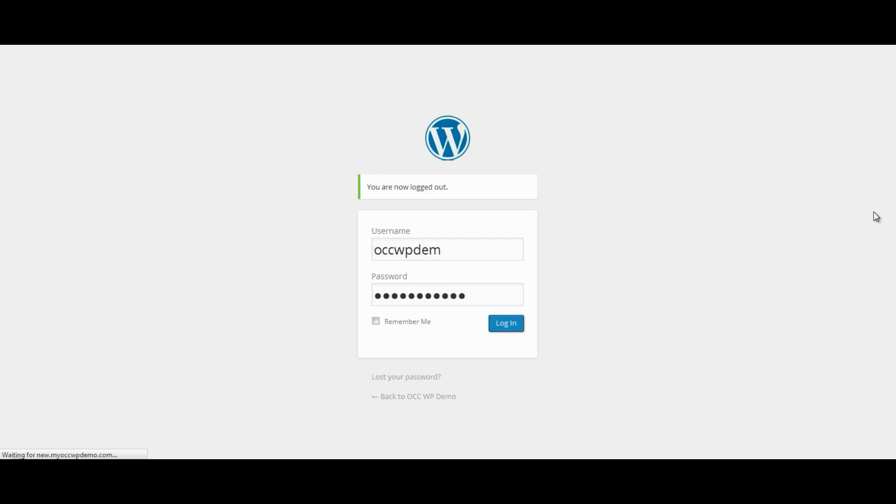
left_click(504, 323)
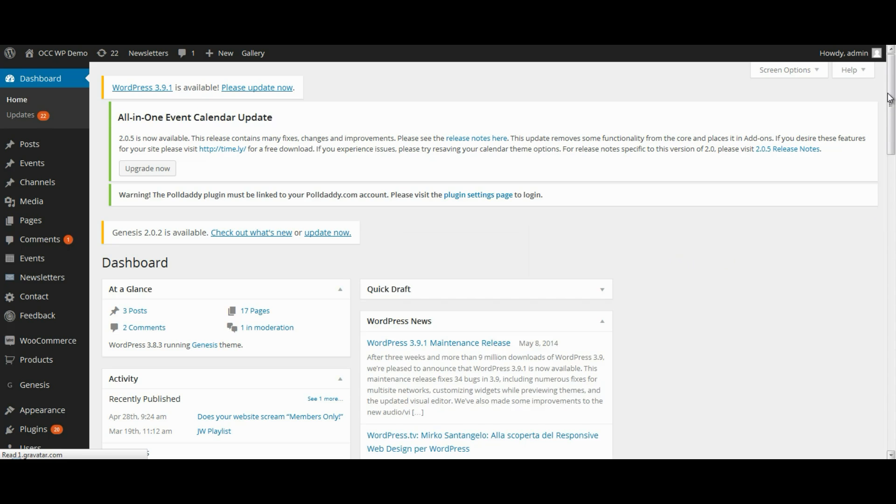
scroll("down", 3)
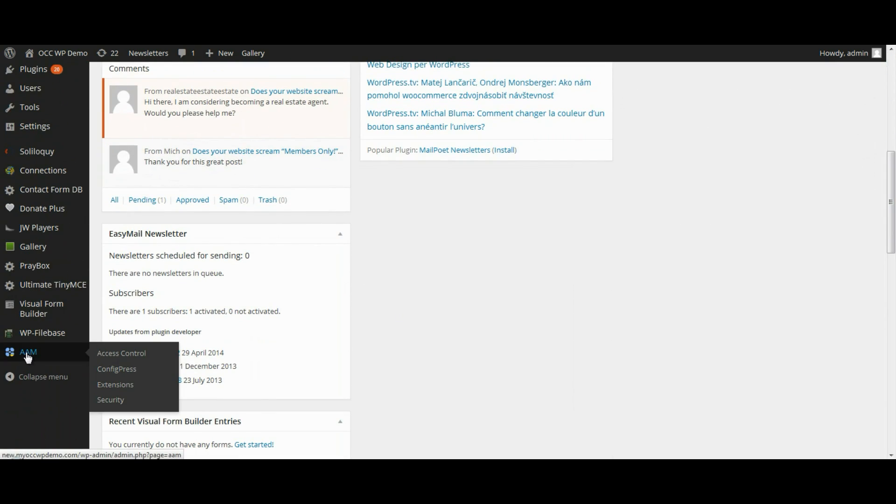
mouse_move(121, 353)
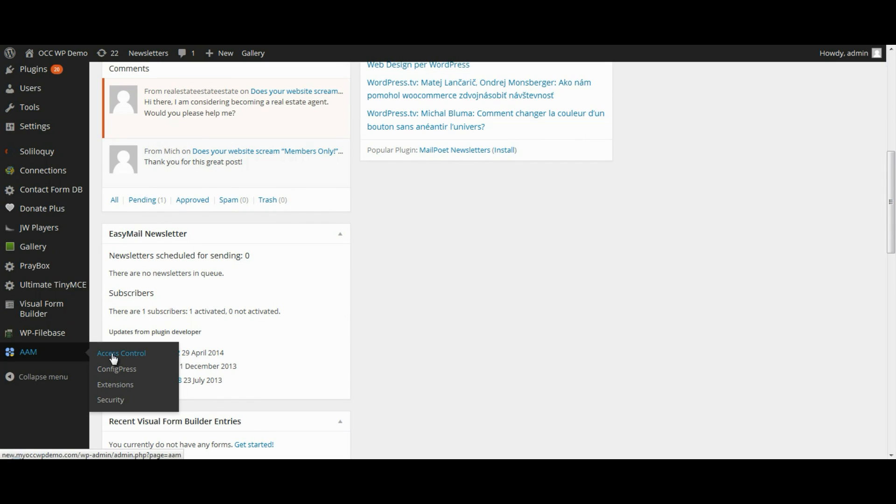
mouse_move(112, 358)
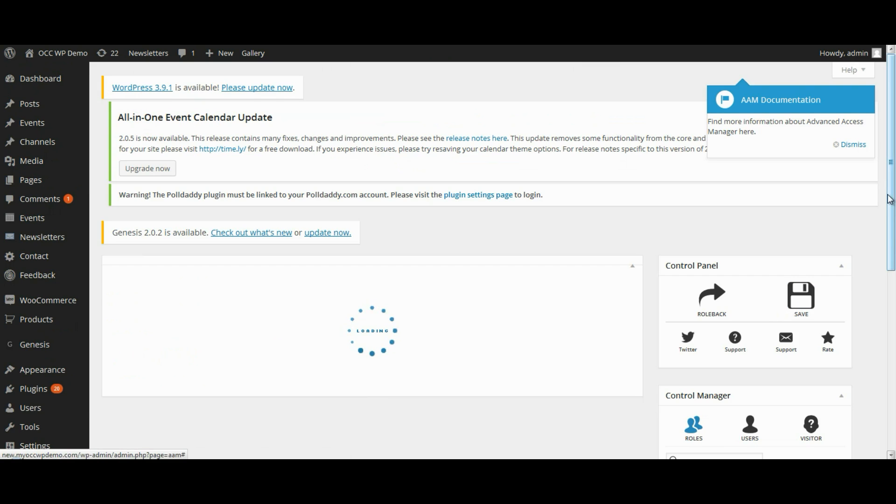
- In the AAM Users list, clear the filter and manage the members user
scroll("down", 3)
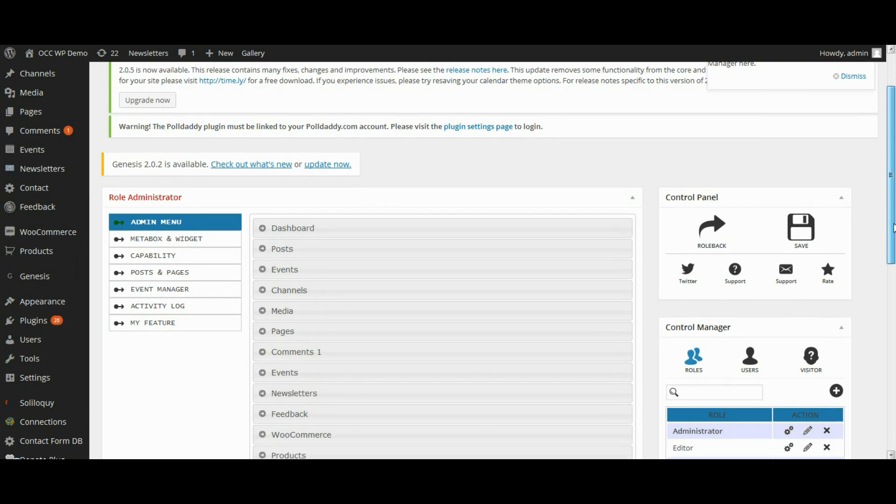
scroll("down", 3)
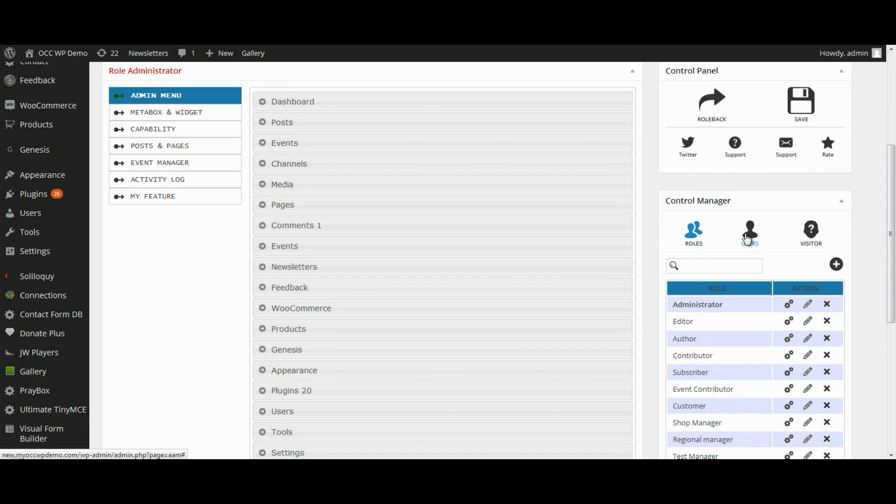
left_click(748, 231)
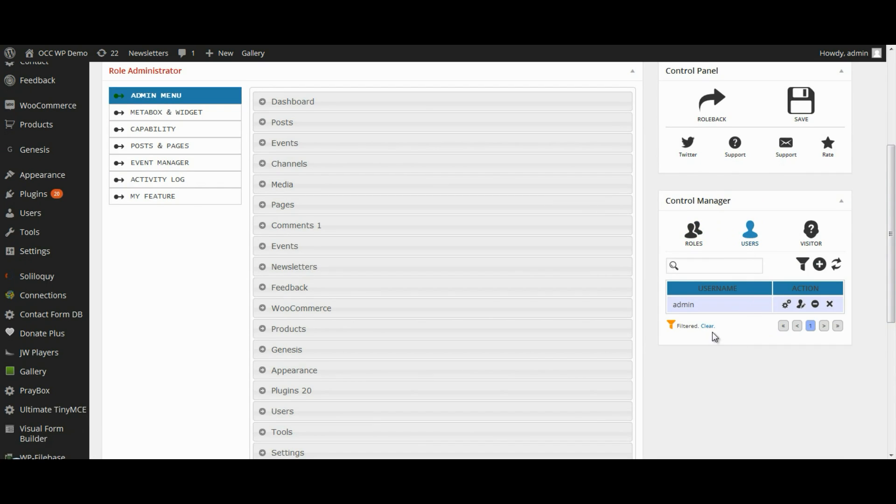
mouse_move(674, 325)
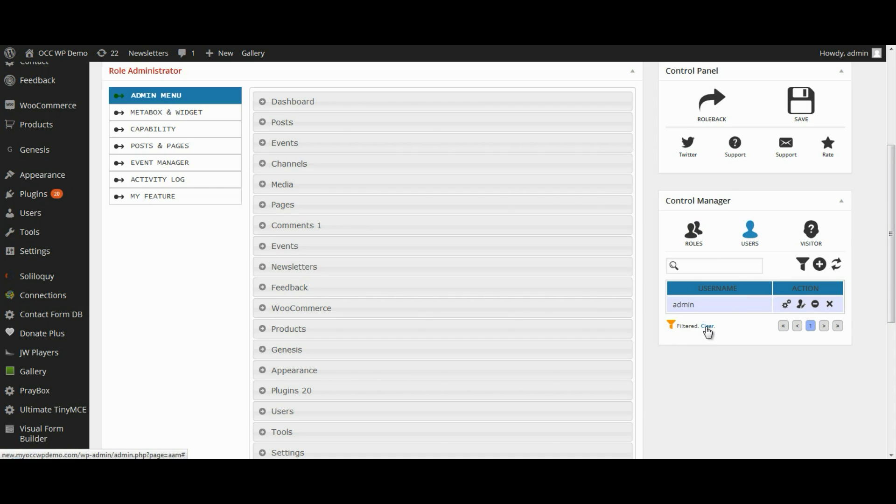
left_click(706, 326)
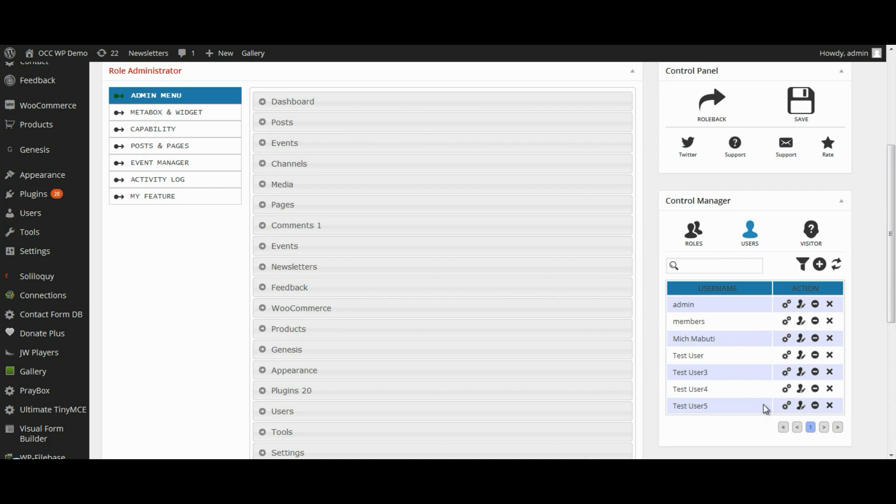
mouse_move(780, 326)
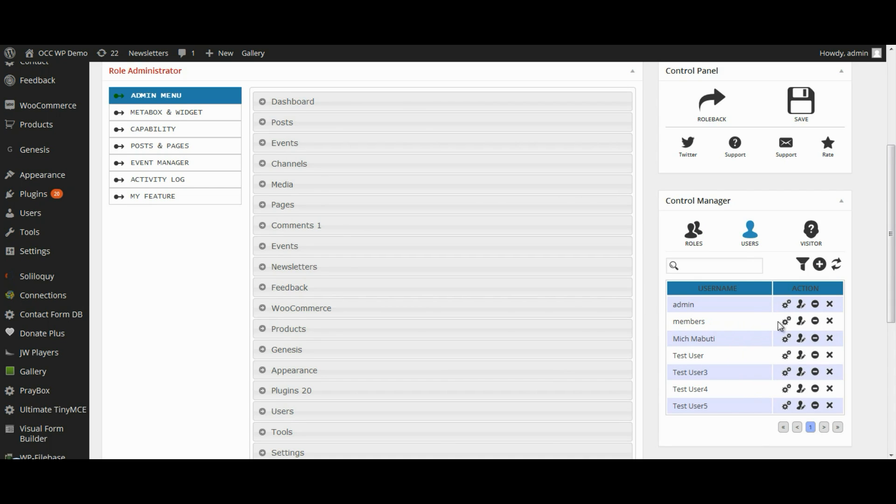
mouse_move(692, 326)
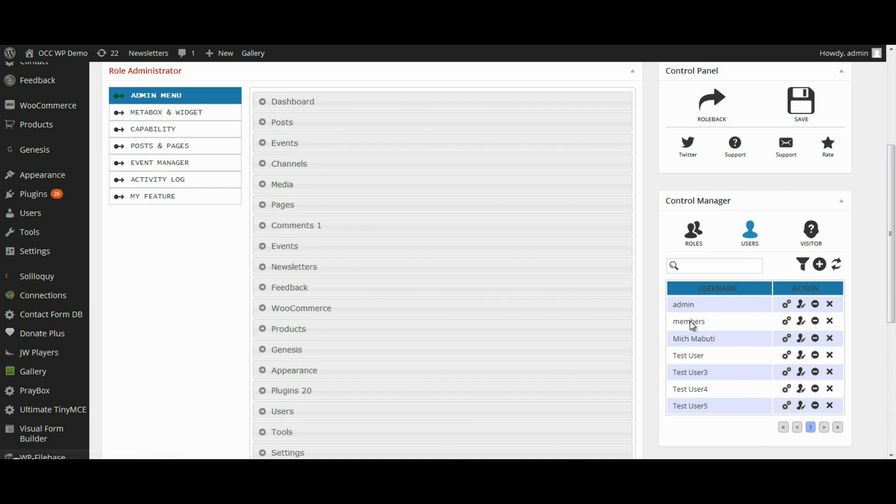
mouse_move(785, 320)
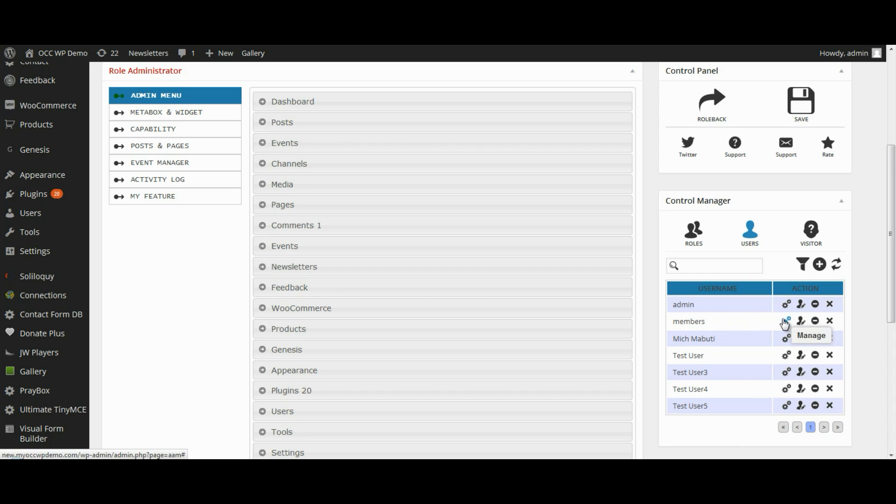
left_click(785, 321)
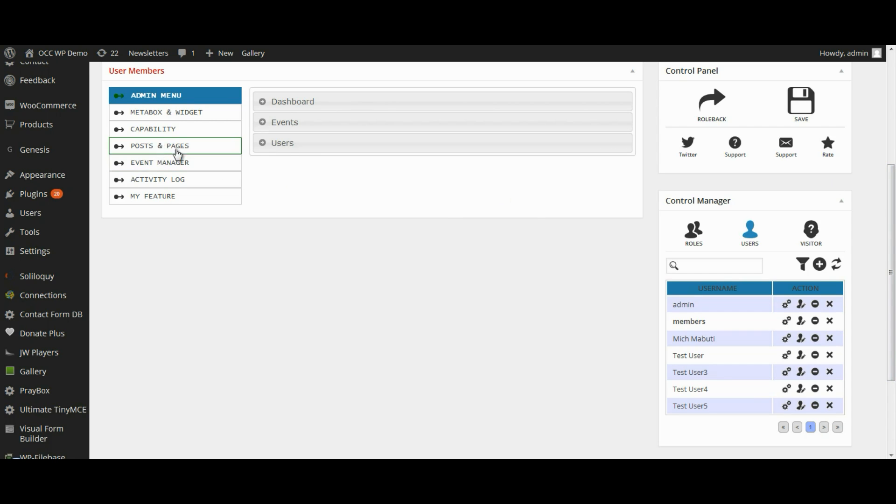
- Open the members user's Posts & Pages access and filter the list to Pages
left_click(160, 146)
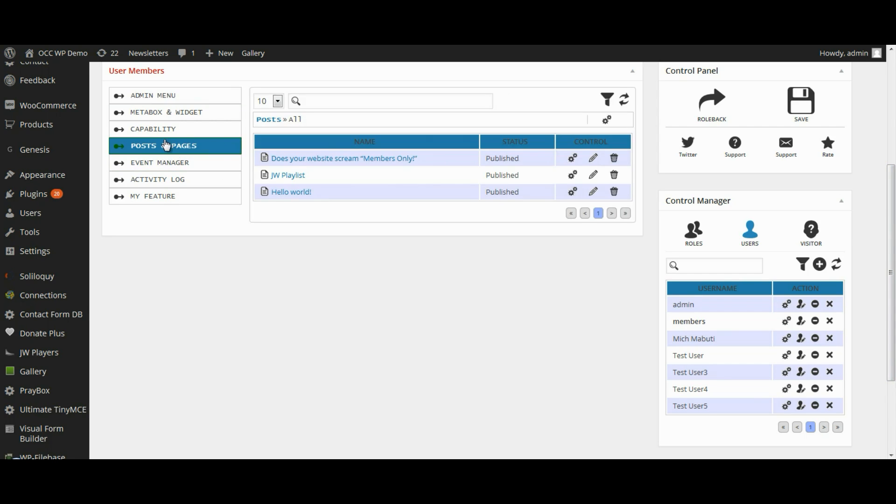
mouse_move(607, 98)
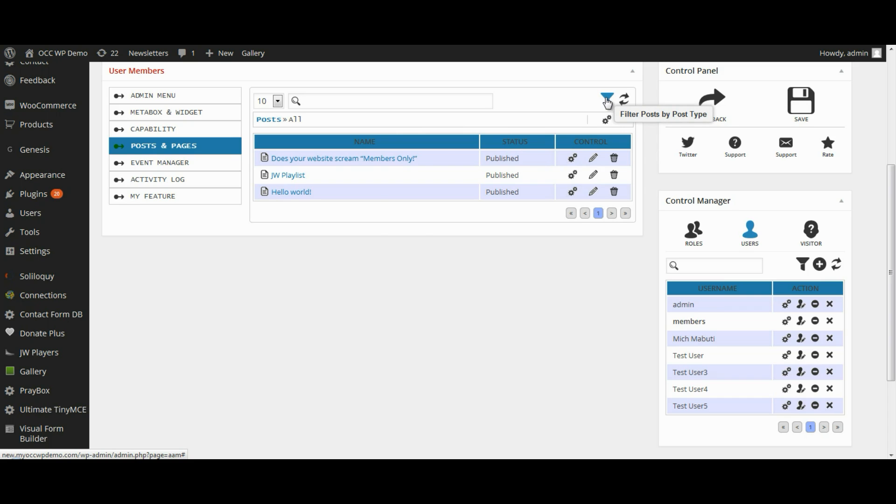
left_click(606, 99)
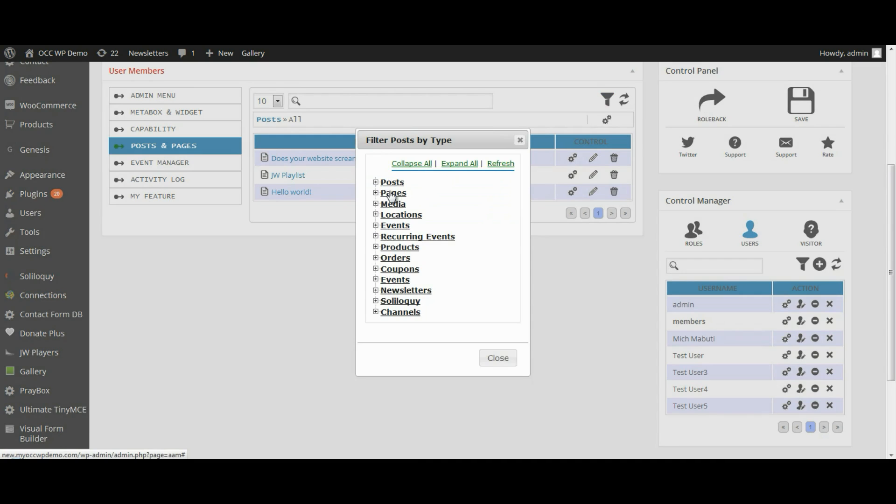
left_click(497, 358)
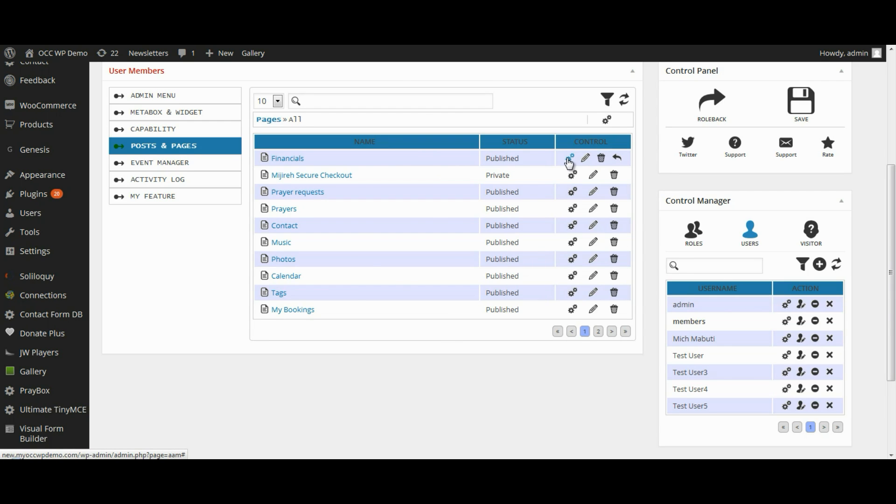
- Set Financials to Exclude on the frontend for members, then save
left_click(570, 157)
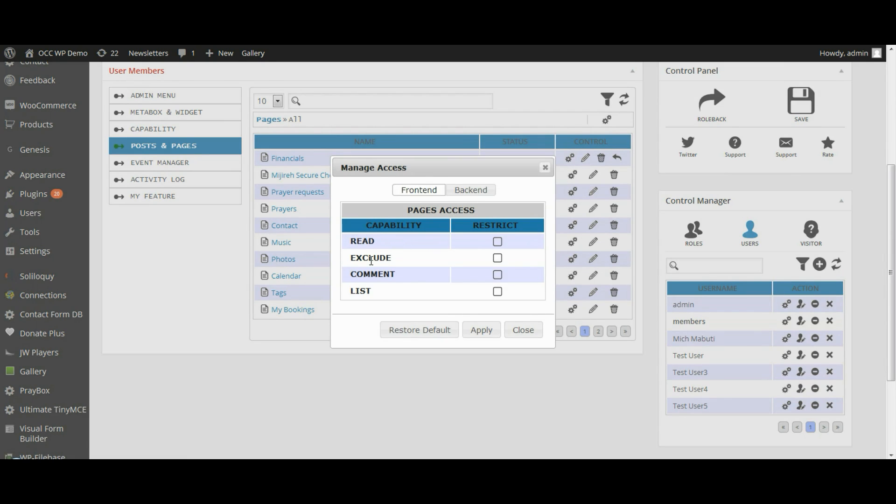
mouse_move(497, 260)
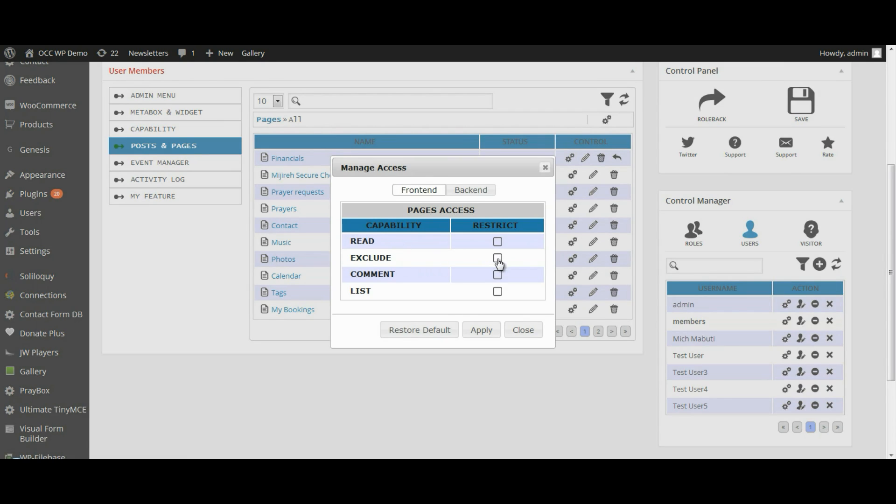
left_click(497, 257)
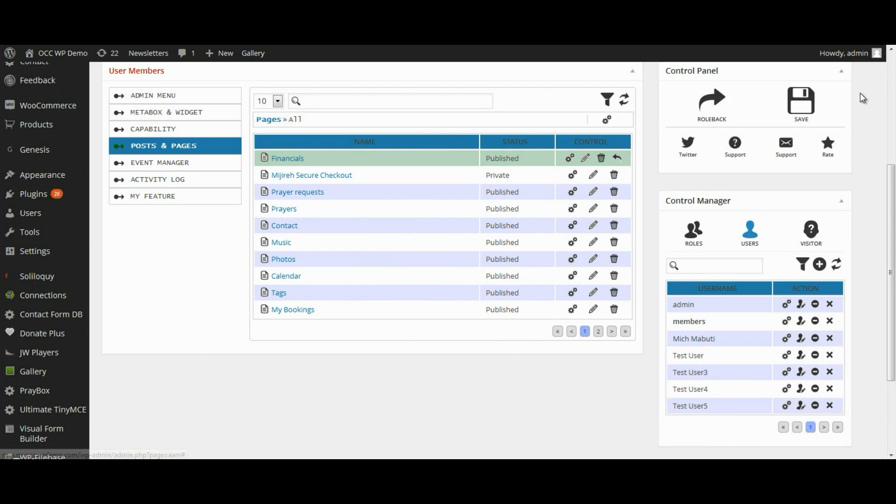
left_click(800, 102)
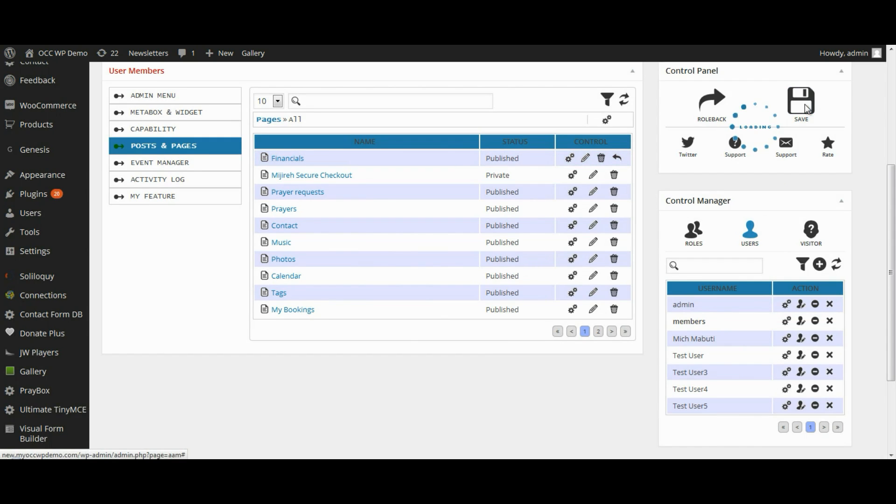
left_click(800, 103)
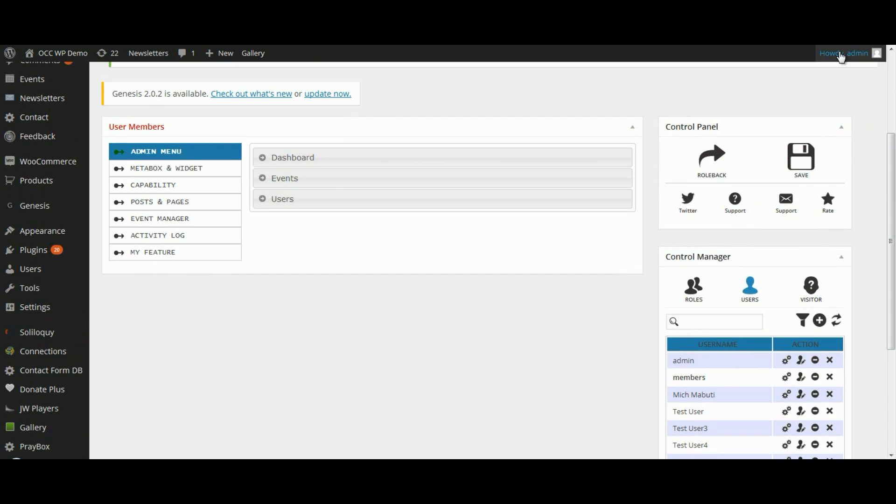
- Log out from the 'Howdy, admin' account menu
left_click(845, 53)
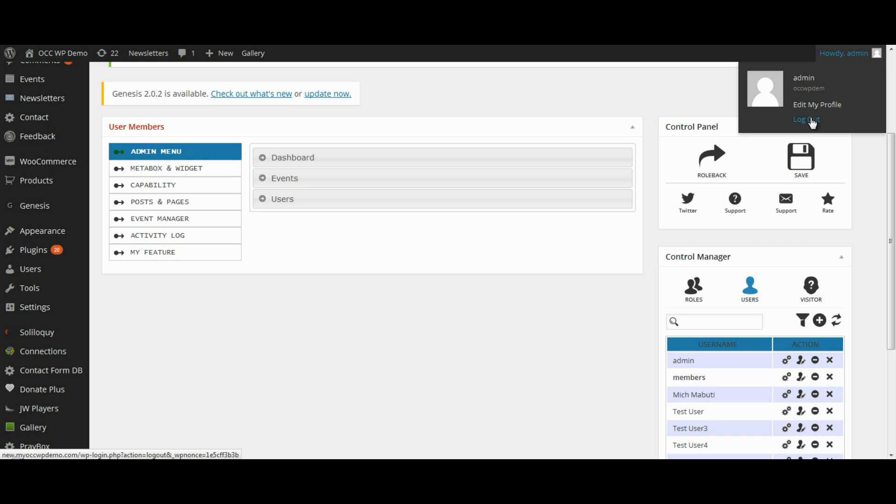
mouse_move(811, 122)
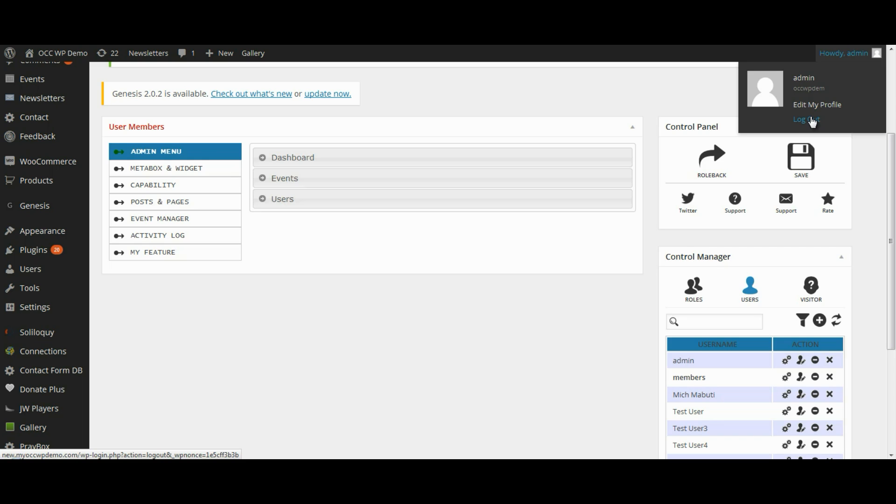
left_click(804, 119)
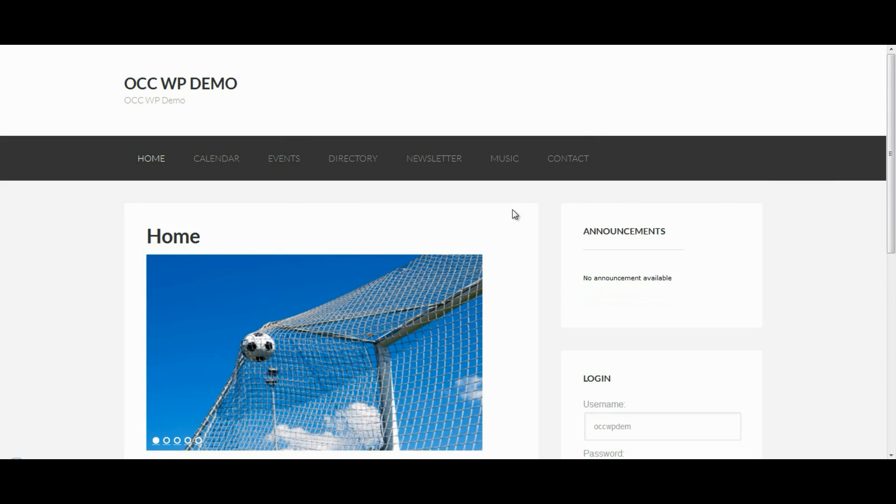
mouse_move(567, 158)
type("m")
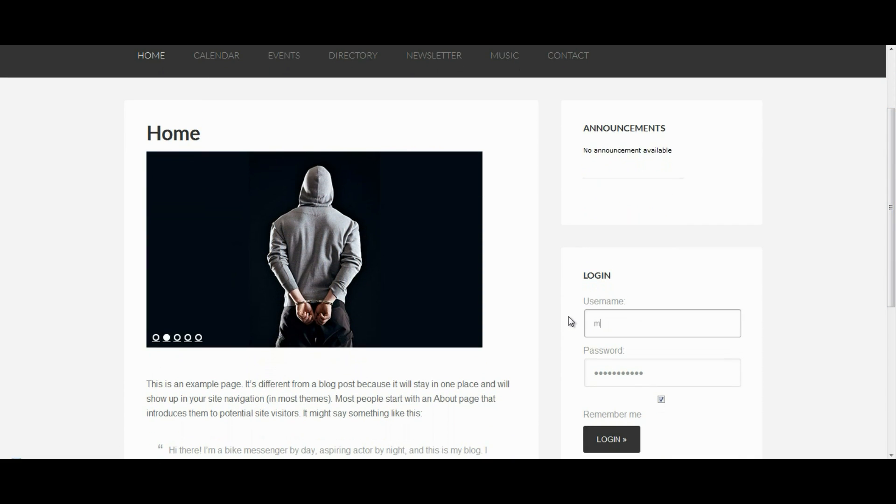
- Log in as 'members' with Remember me unchecked
type("embers")
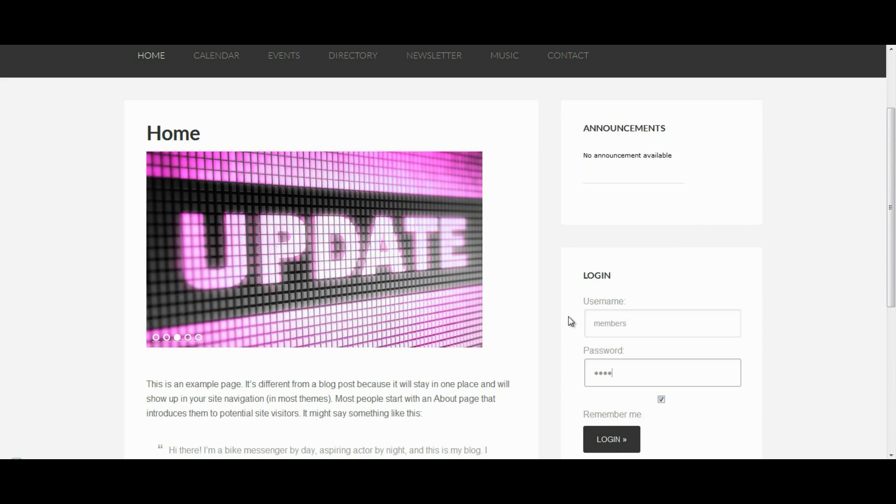
left_click(661, 399)
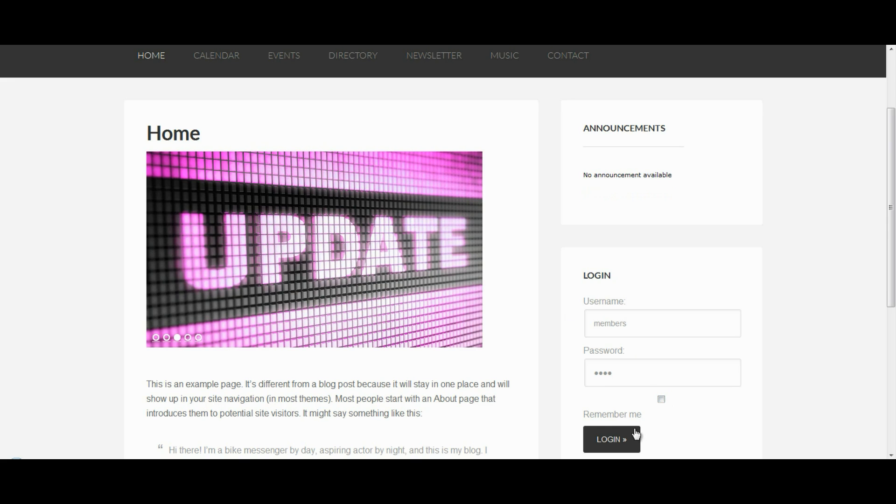
left_click(610, 438)
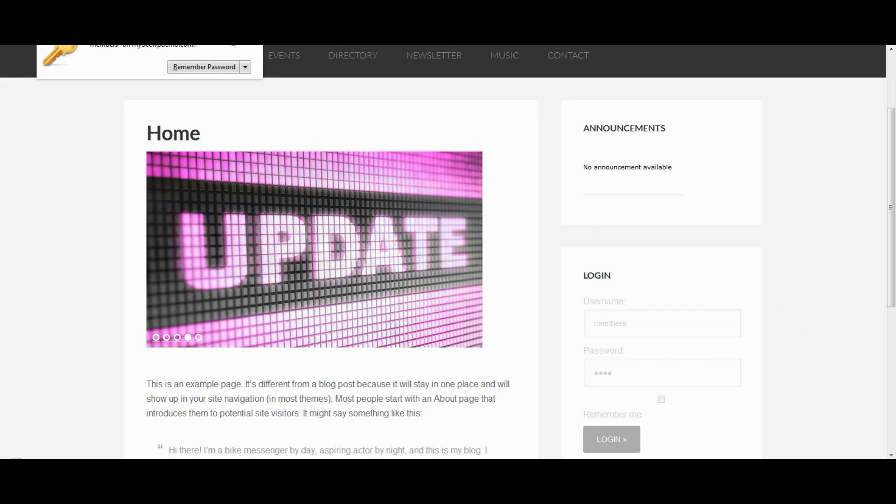